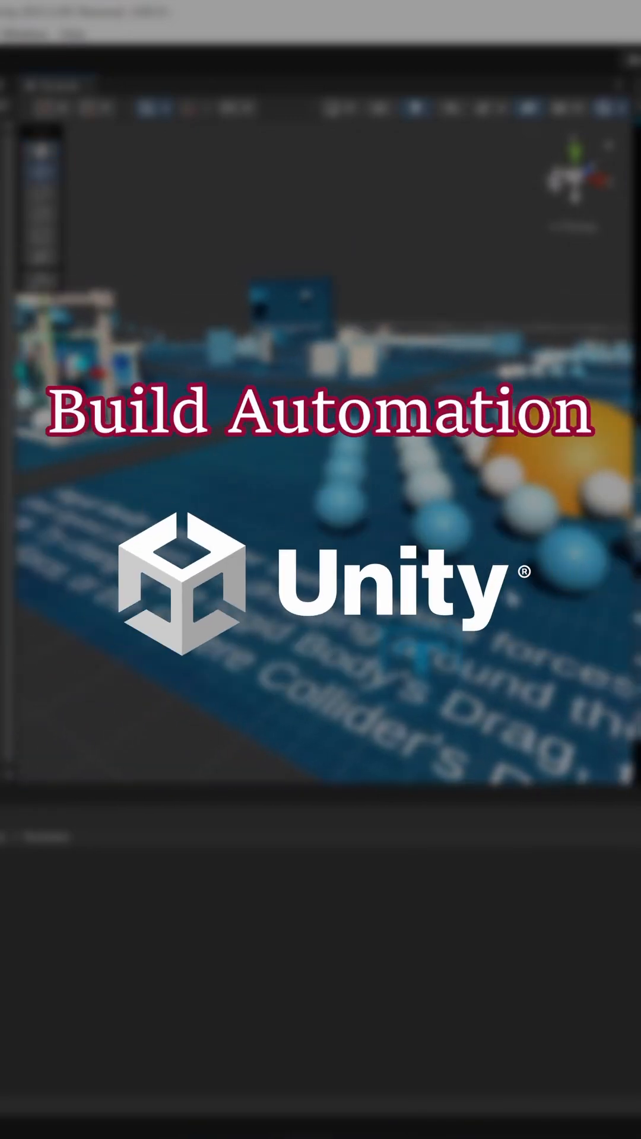
# - Go to buildalon.com and start the Get Started flow
pyautogui.write('buildalon.com')
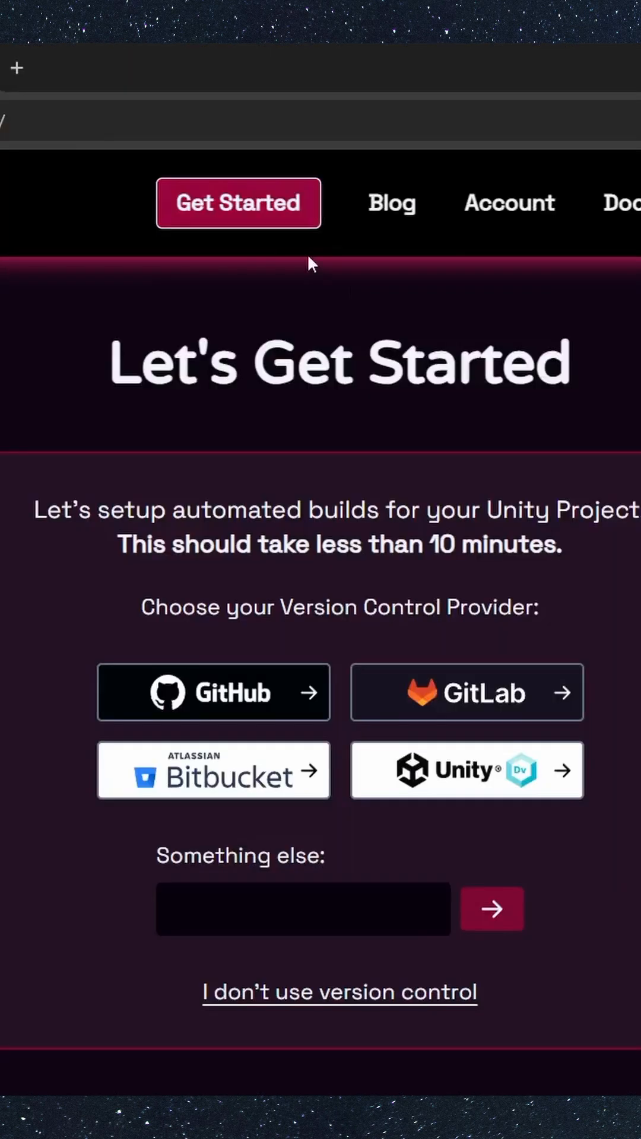
# - Choose GitHub and add the Buildalon workflow as a new file under .github/workflows
pyautogui.click(213, 690)
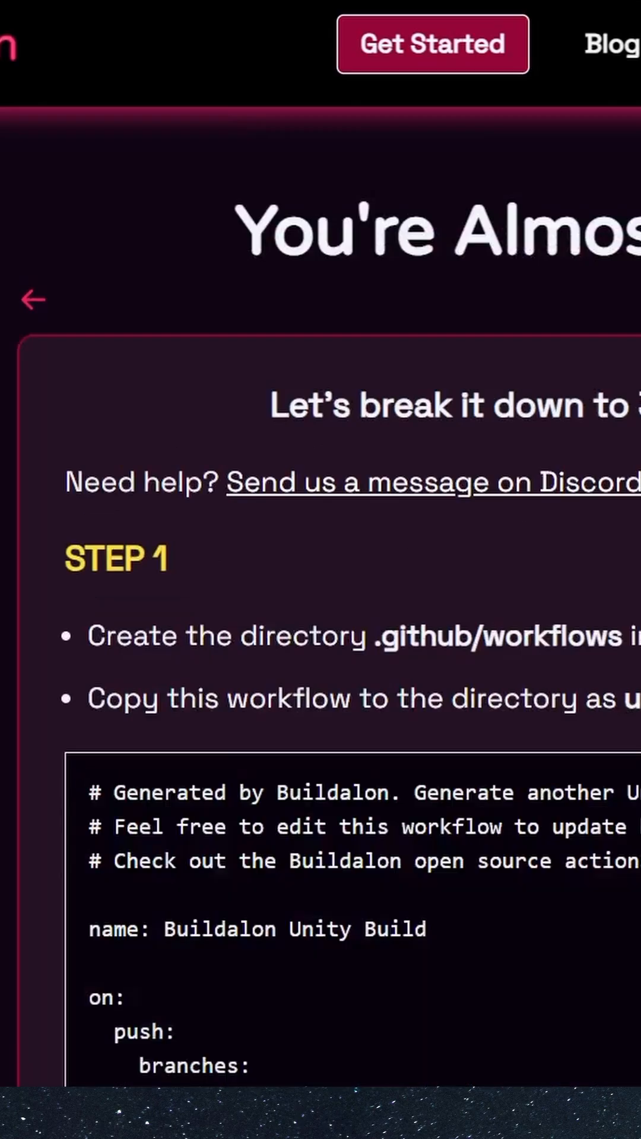
pyautogui.scroll(-3)
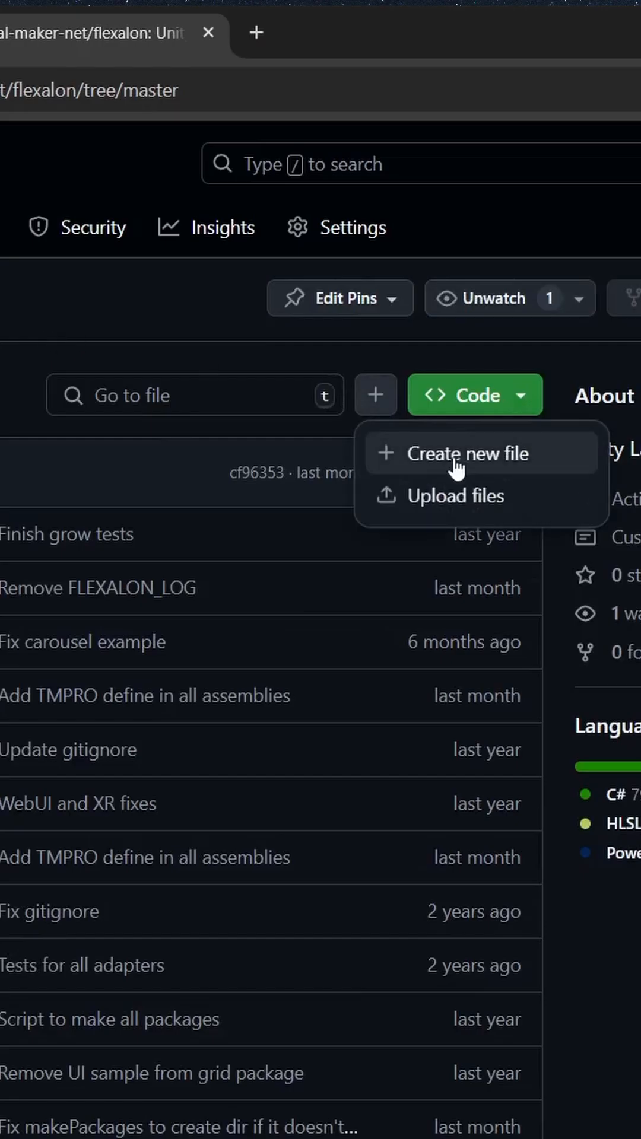
pyautogui.click(469, 453)
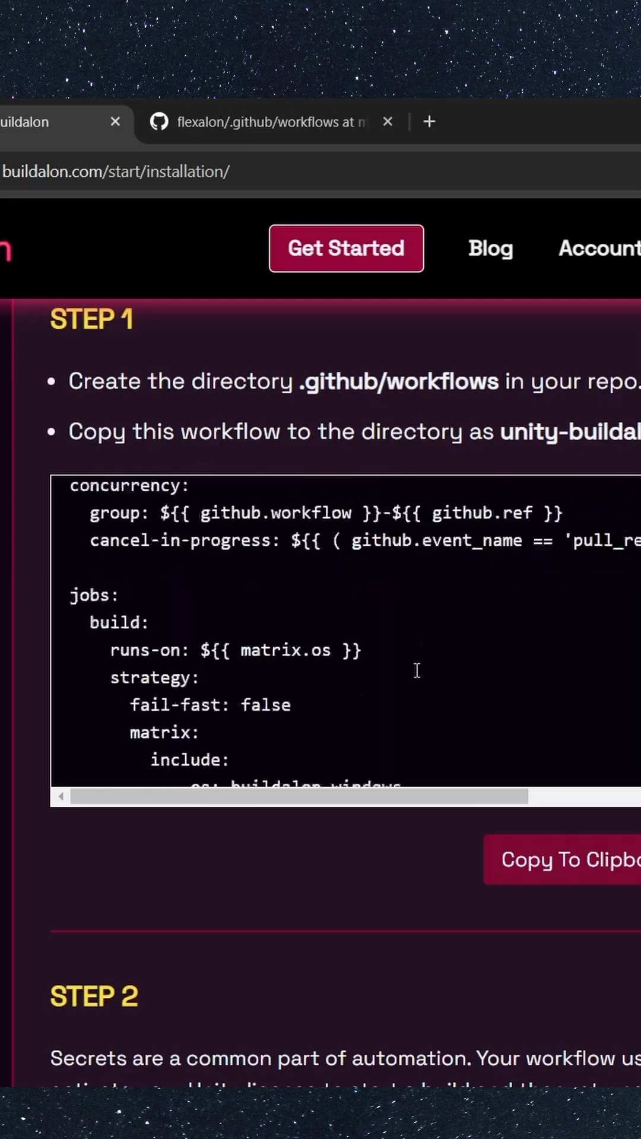
# - Add the UNITY_USERNAME secret 'myusername' and view the in-progress 'Make it build!' run
pyautogui.scroll(-3)
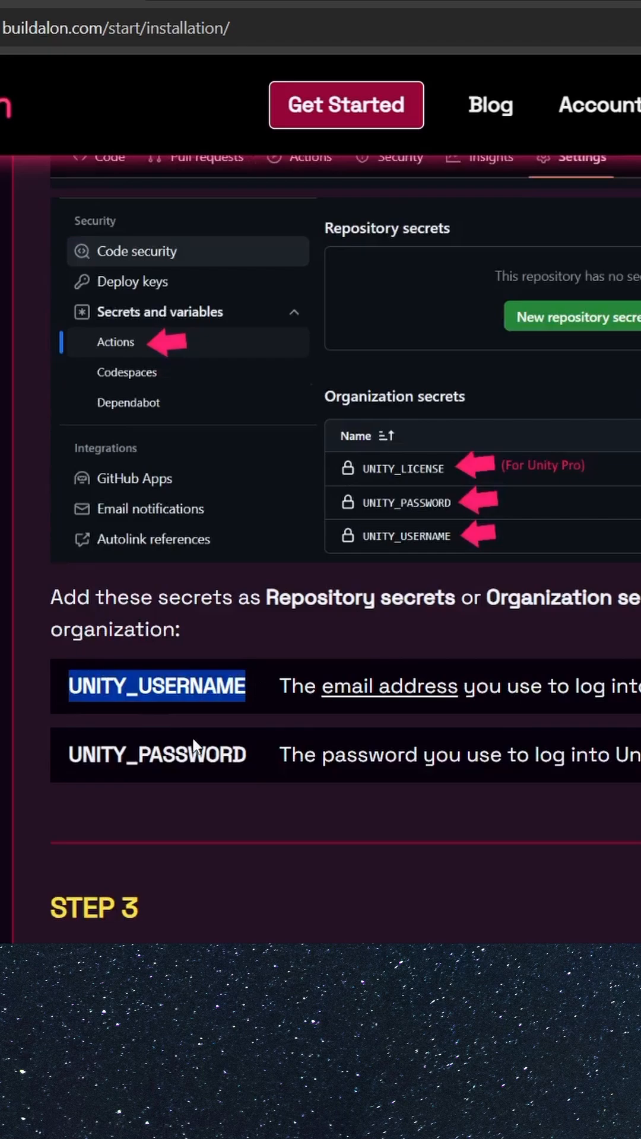
pyautogui.write('UNITY_U')
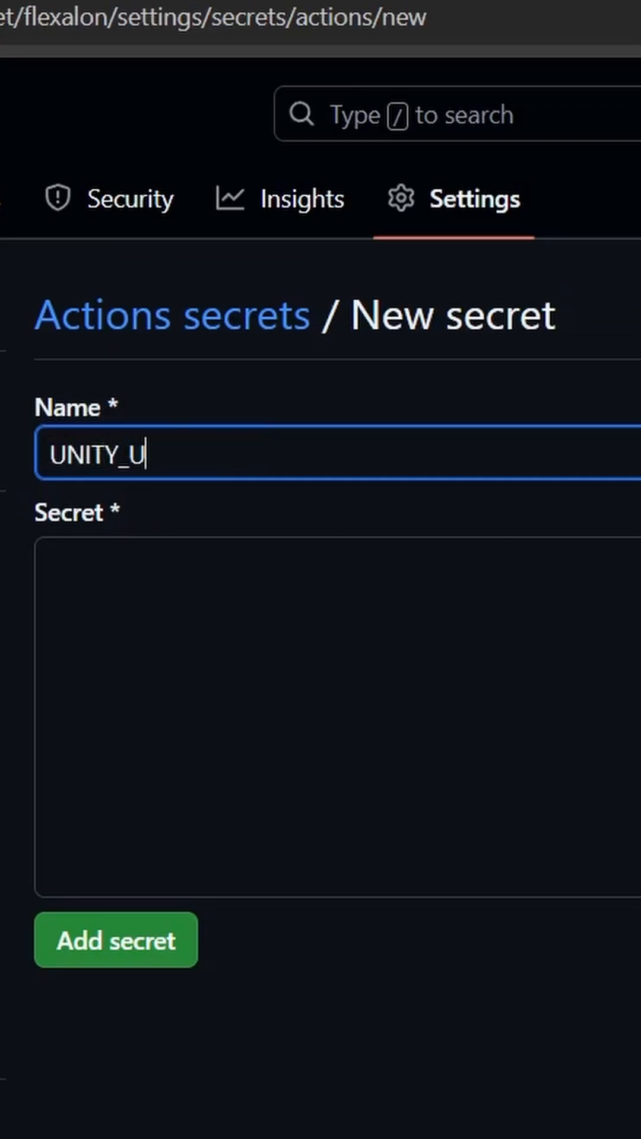
pyautogui.write('myusername')
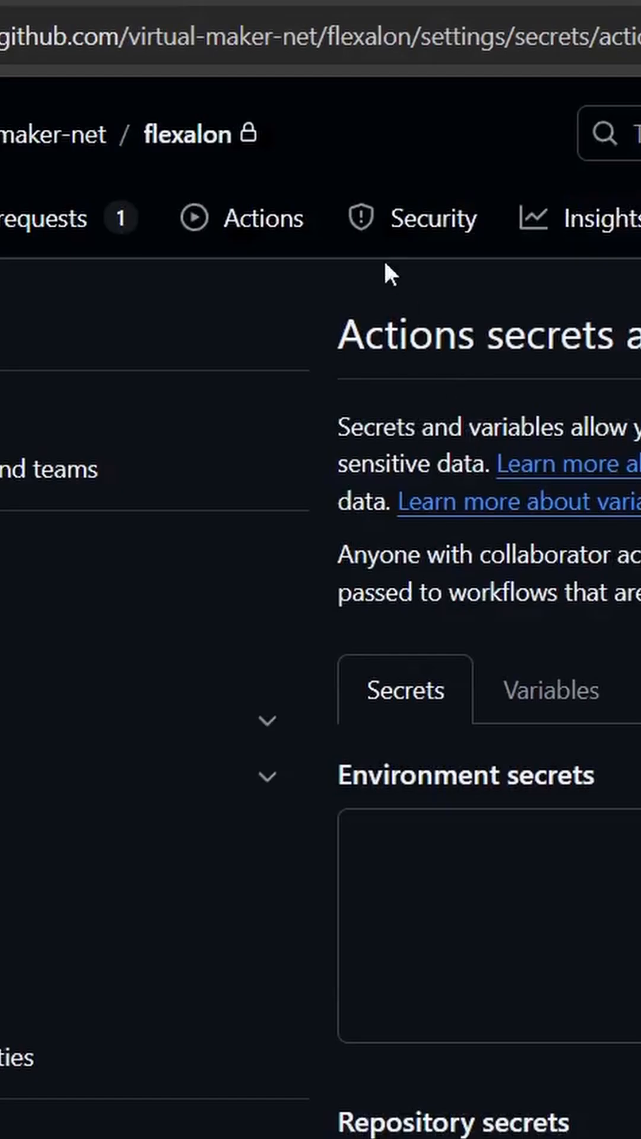
pyautogui.moveTo(251, 217)
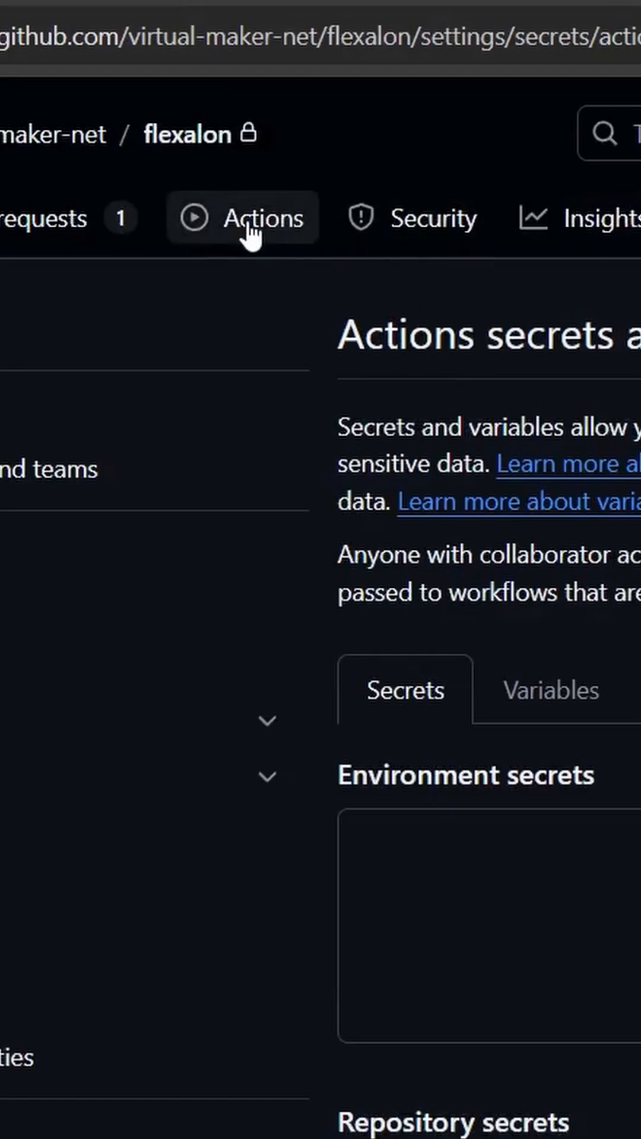
pyautogui.click(265, 217)
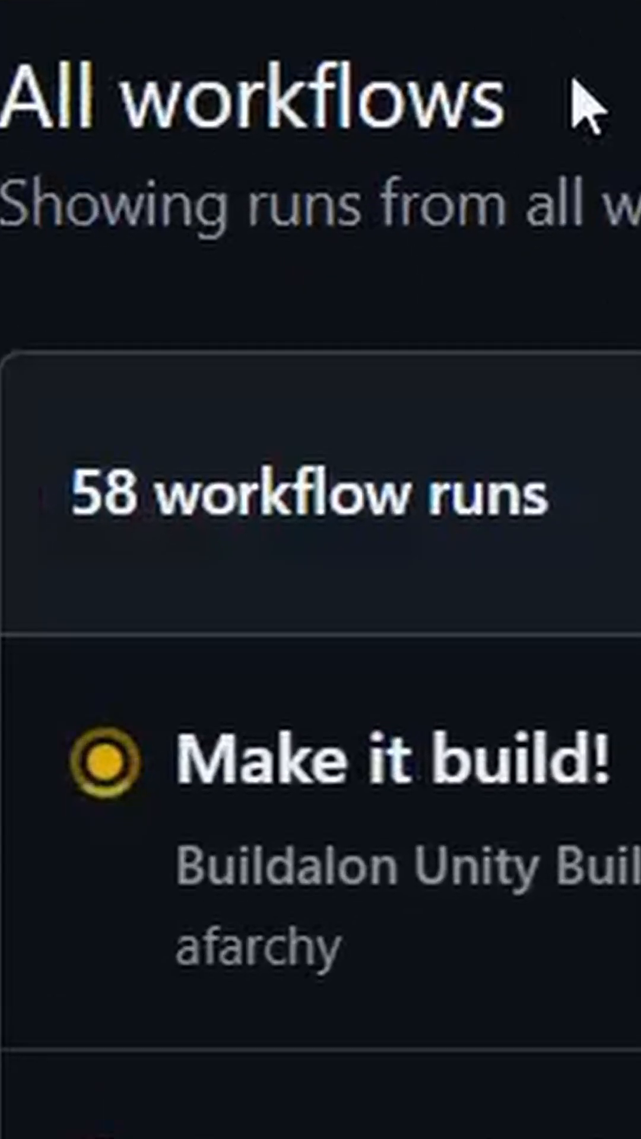